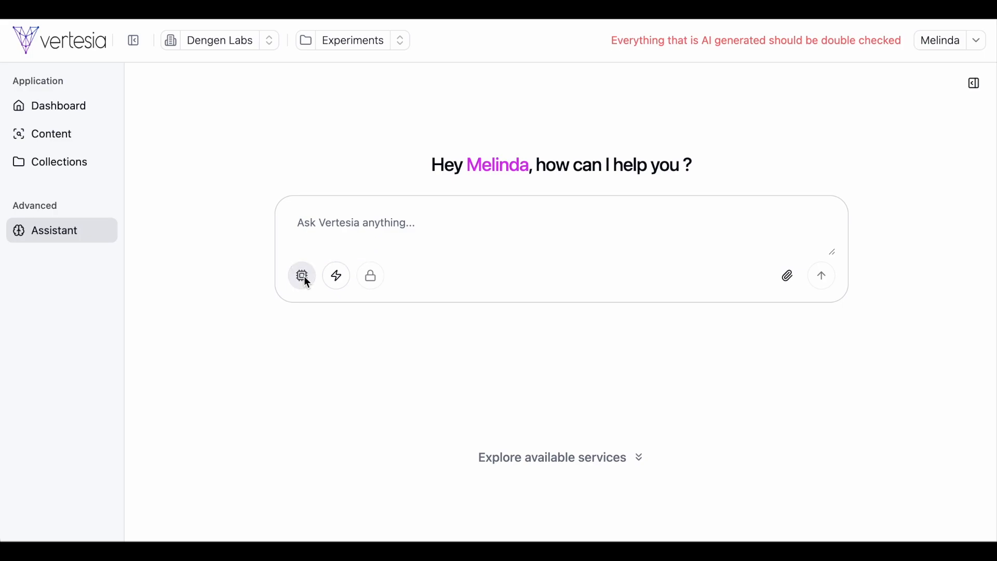
Switch the assistant's response mode and browse the available services list to the General Agent
left_click(302, 275)
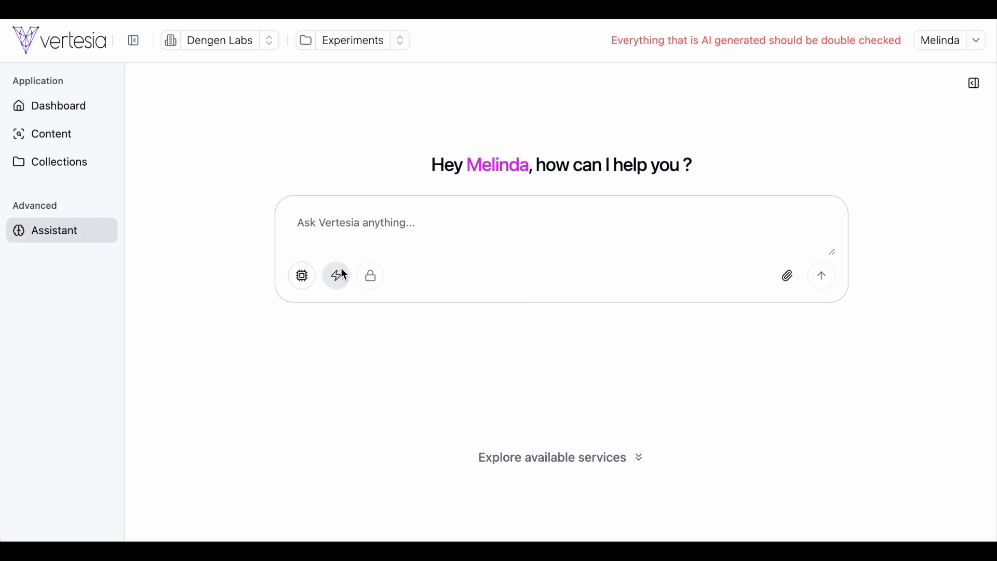
left_click(336, 275)
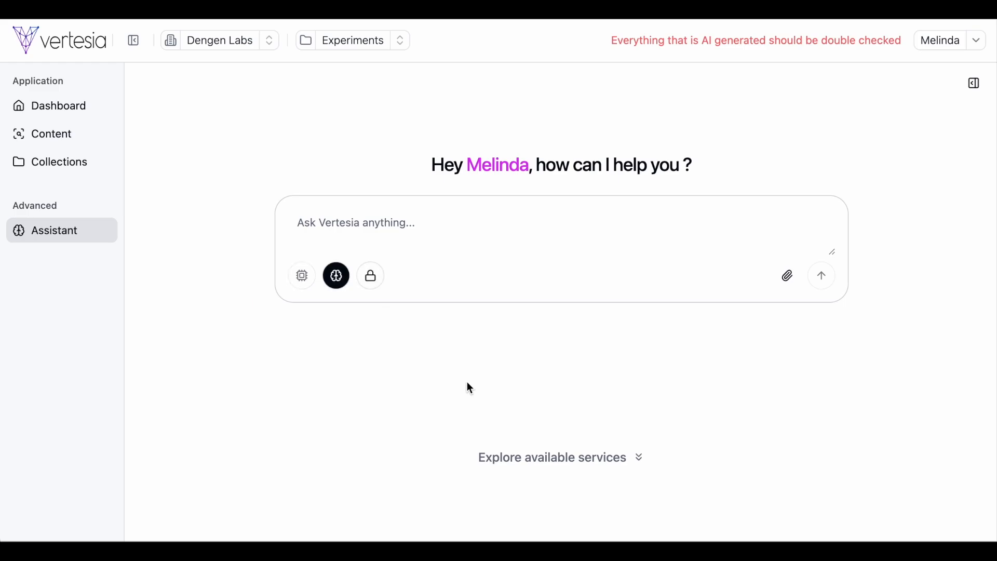
left_click(550, 457)
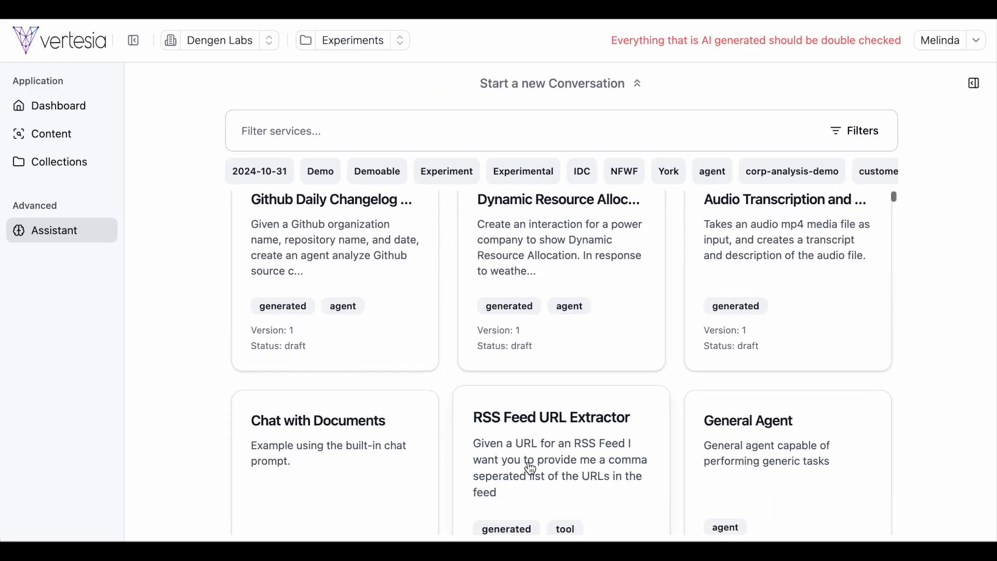
scroll("down", 3)
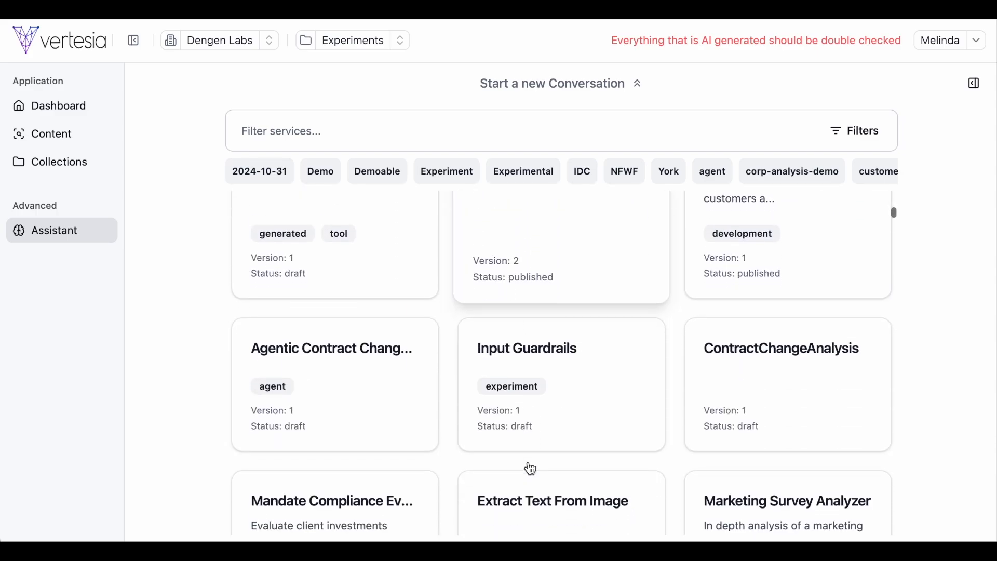
scroll("down", 3)
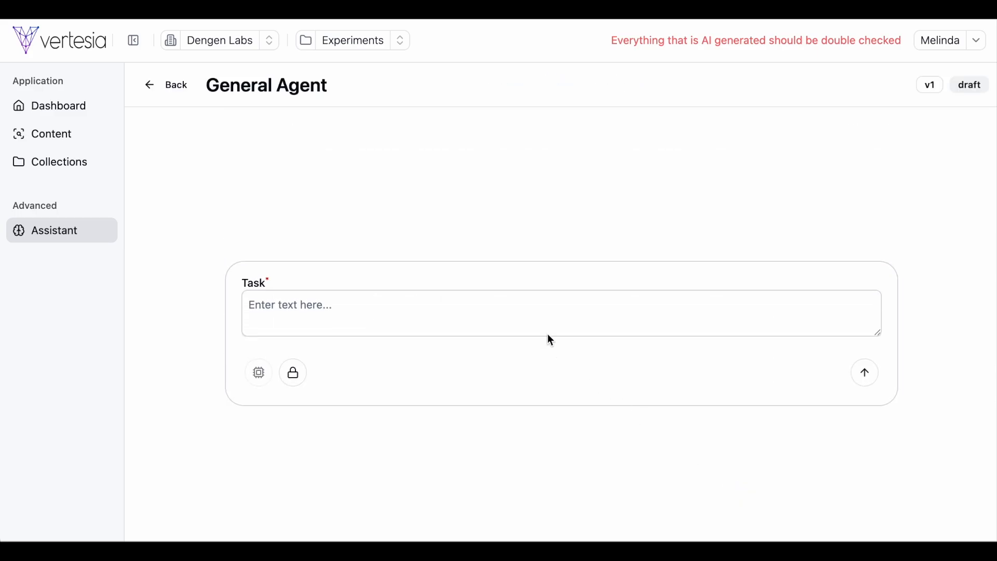
Submit the General Agent task 'Provide recommendations to optimize our Financial Services solutions page for search'
type("Provide recommendations to optimize our Financial Services solutions page for search engines, answer engines, and generative engines based on the keyword \"generative ai for financial services\"")
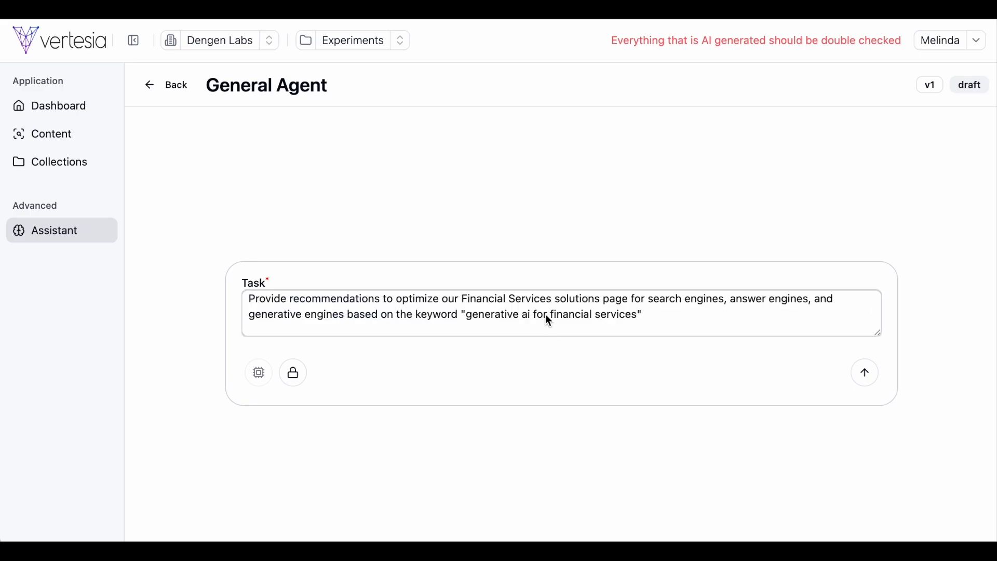
mouse_move(864, 373)
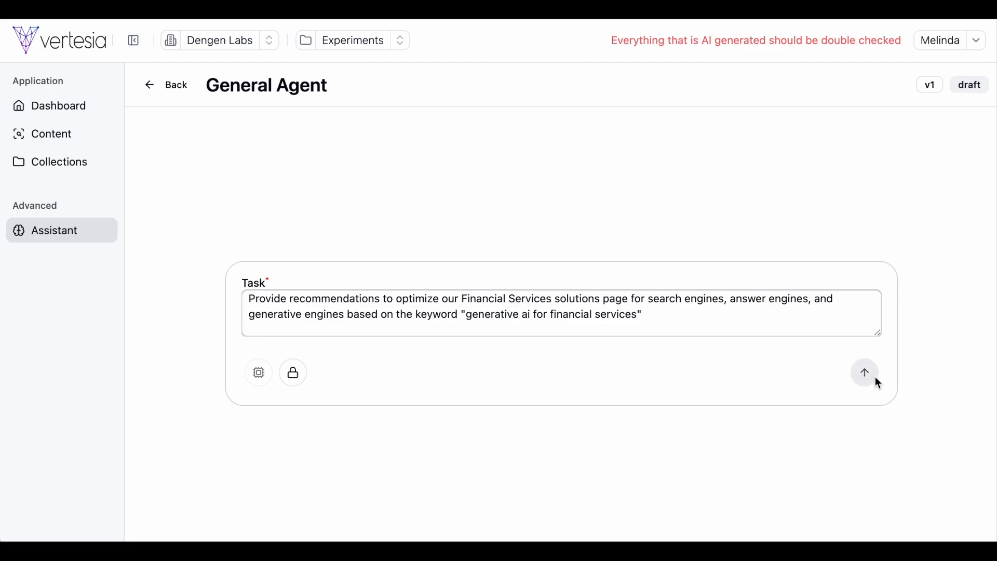
left_click(864, 372)
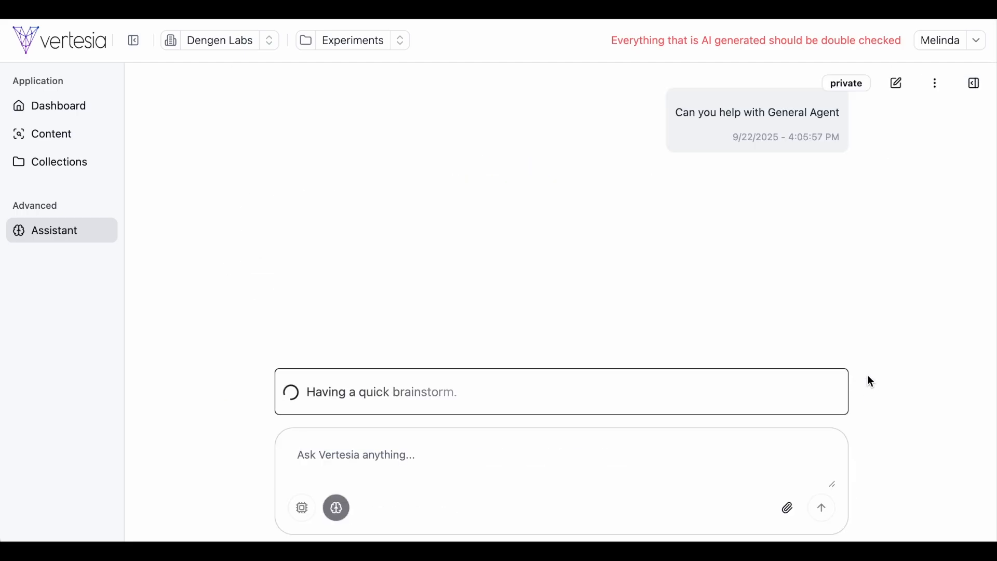